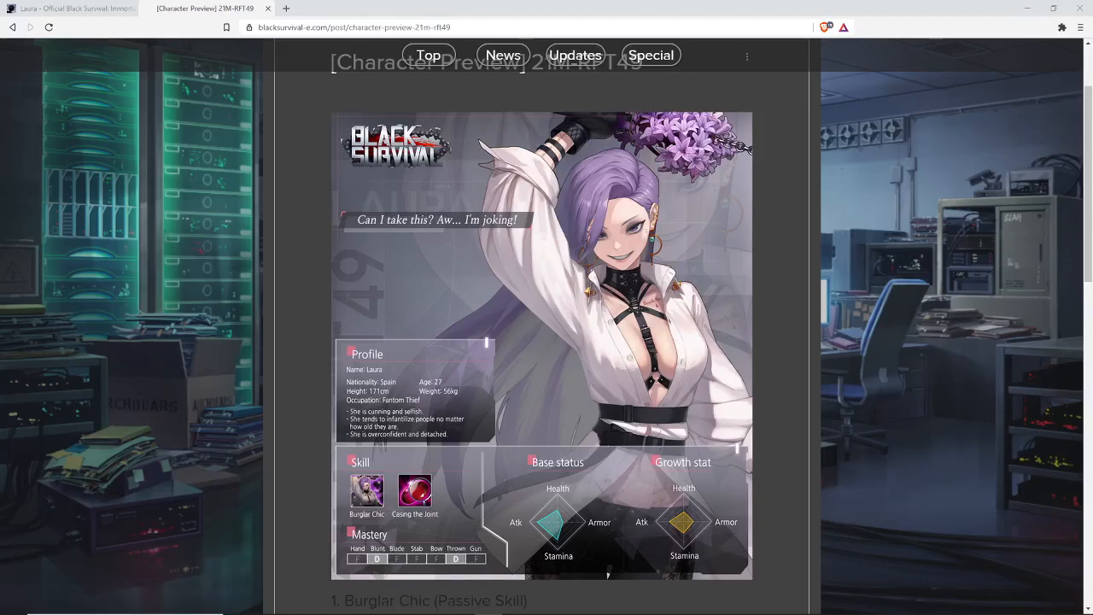
{"action": "mouse_move", "coordinate": [567, 226]}
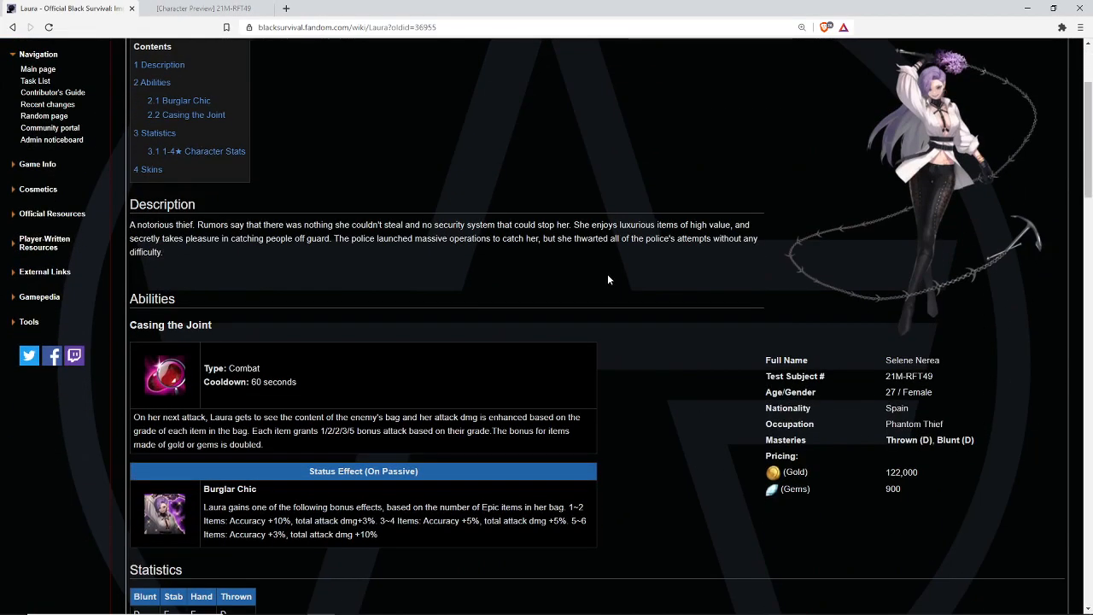
{"action": "mouse_move", "coordinate": [608, 278]}
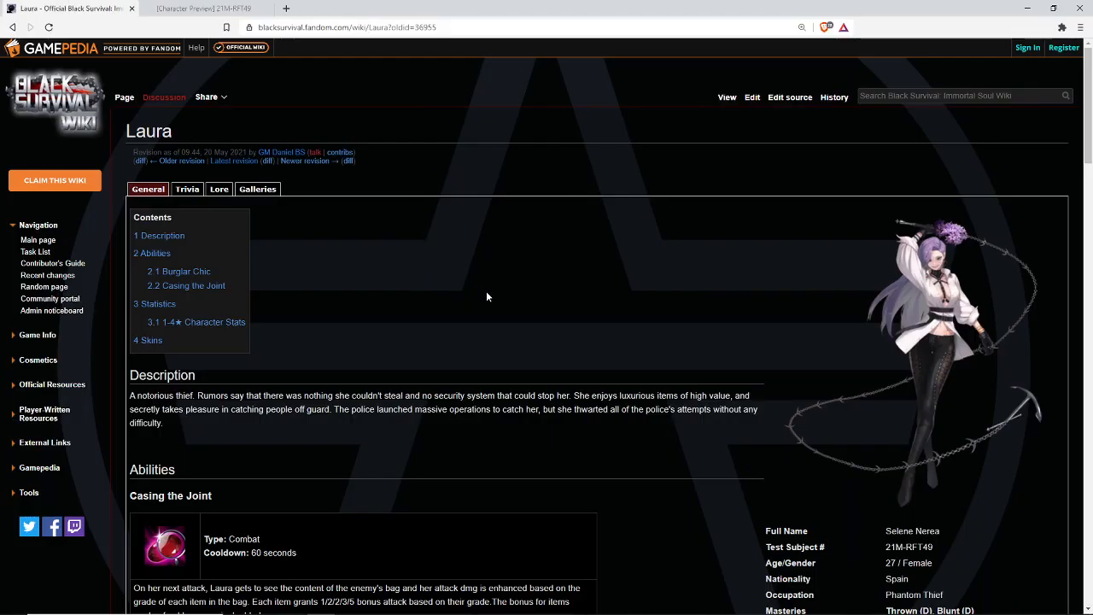
{"action": "mouse_move", "coordinate": [489, 297]}
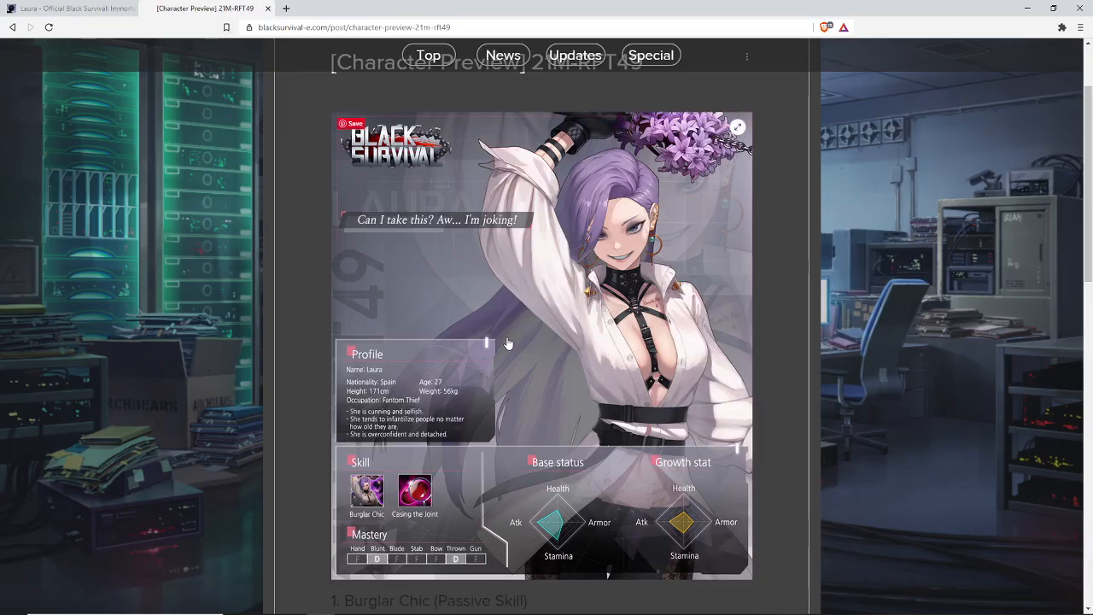
Step: Scroll down Laura's wiki page through her stat tables and skins sections
{"action": "scroll", "scroll_direction": "down", "scroll_amount": 3}
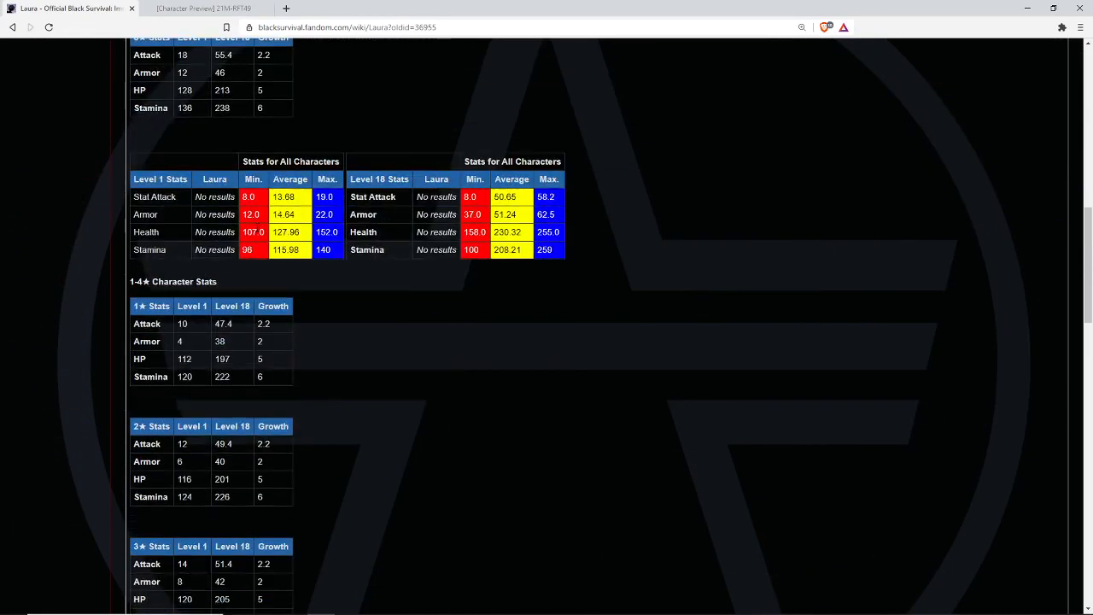
{"action": "scroll", "scroll_direction": "down", "scroll_amount": 3}
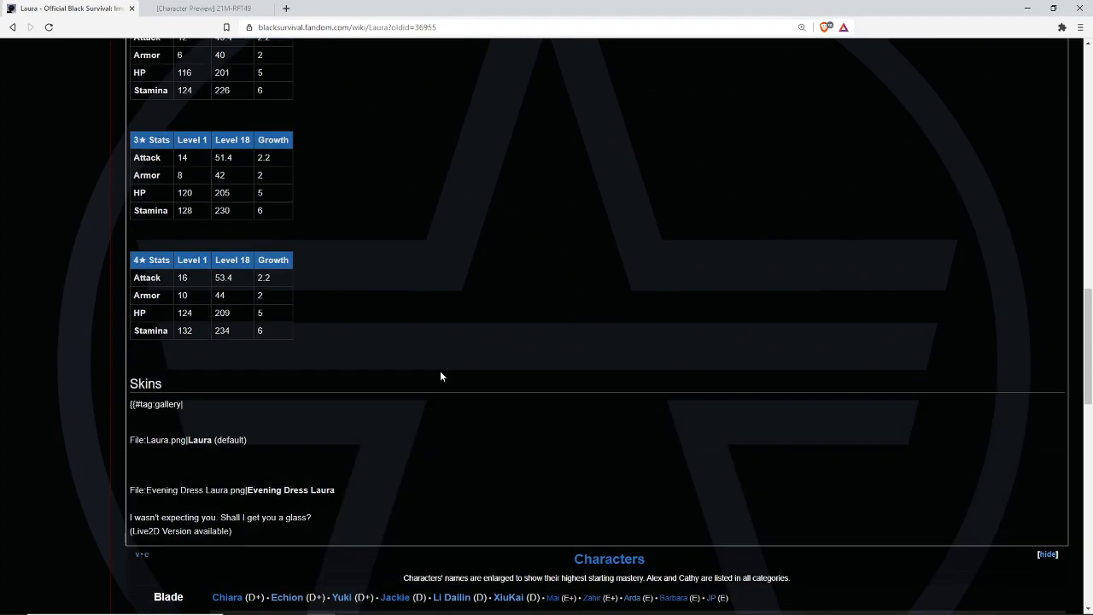
{"action": "scroll", "scroll_direction": "down", "scroll_amount": 3}
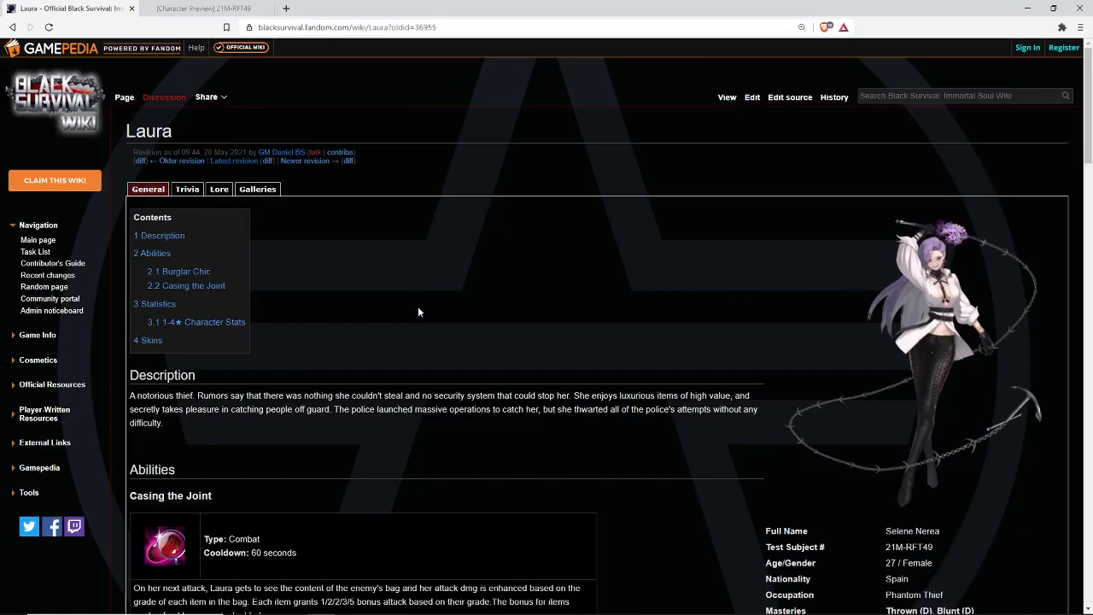
Step: Scroll past the character card to the start of the Burglar Chic passive description
{"action": "scroll", "scroll_direction": "down", "scroll_amount": 3}
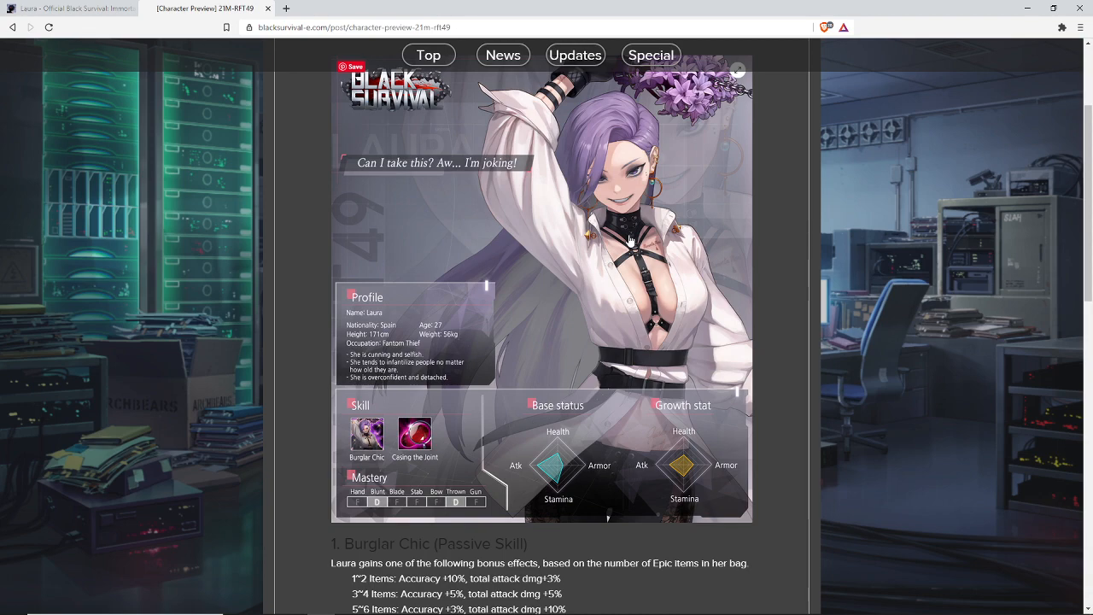
Step: Scroll to the full Burglar Chic and Casting the Joint skill descriptions
{"action": "scroll", "scroll_direction": "down", "scroll_amount": 3}
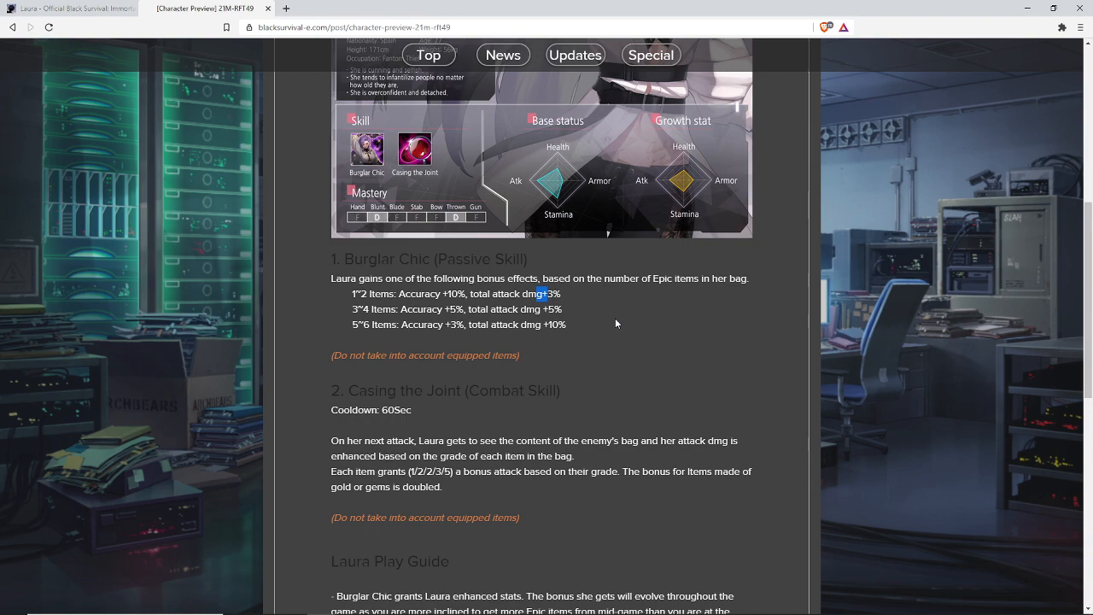
{"action": "mouse_move", "coordinate": [492, 215]}
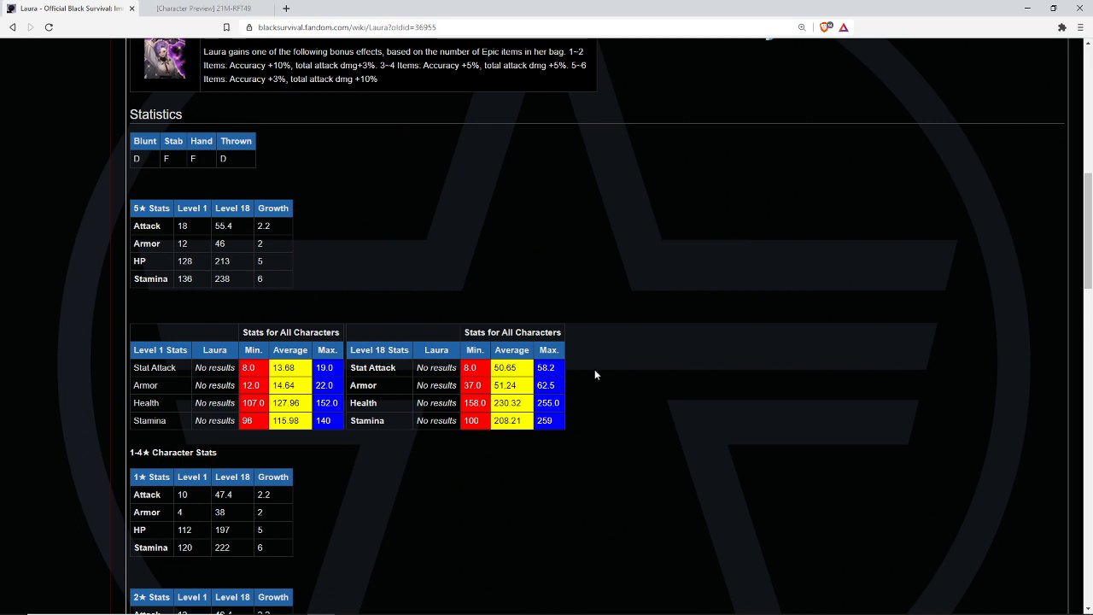
{"action": "mouse_move", "coordinate": [596, 374]}
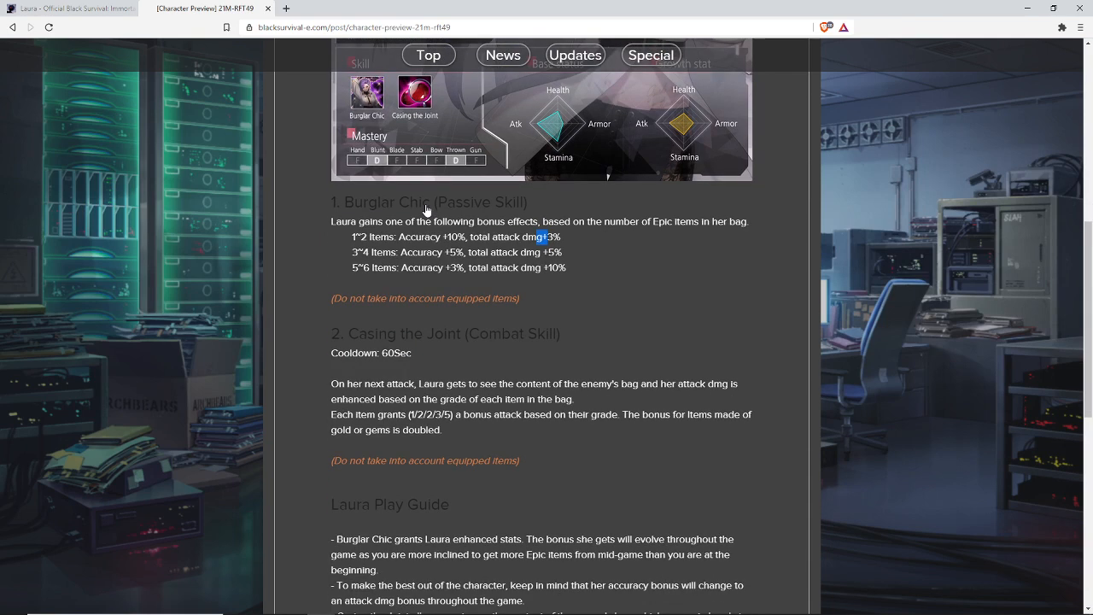
Step: Scroll the wiki page to the Abilities section above the Statistics tables
{"action": "scroll", "scroll_direction": "down", "scroll_amount": 3}
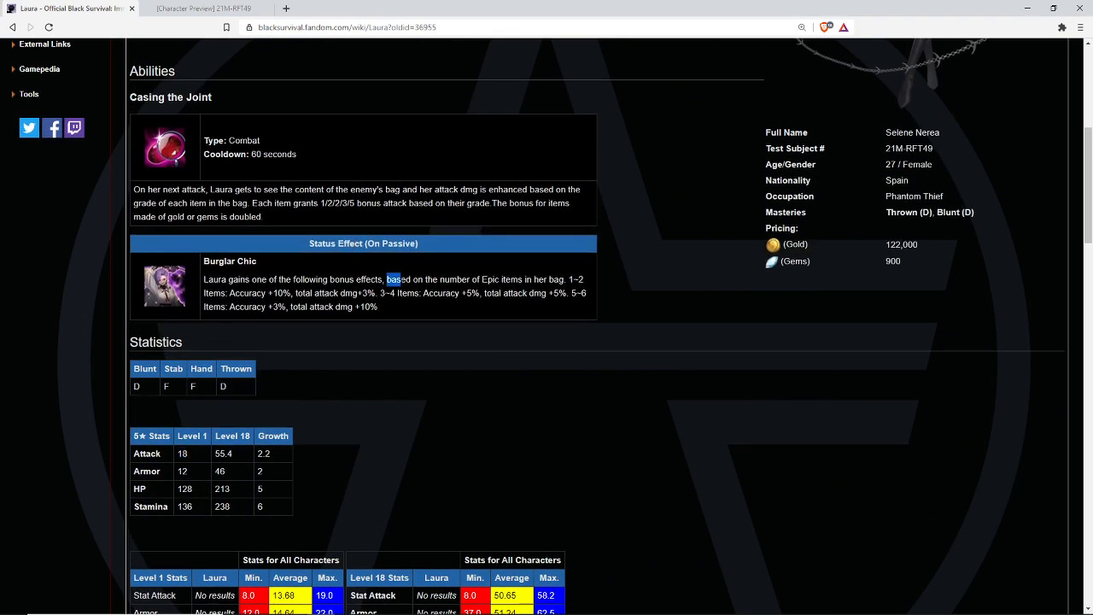
Step: Highlight the Casting the Joint bonus attack wording and review the Abilities and Statistics sections
{"action": "left_click_drag", "start_coordinate": [235, 188], "coordinate": [290, 201]}
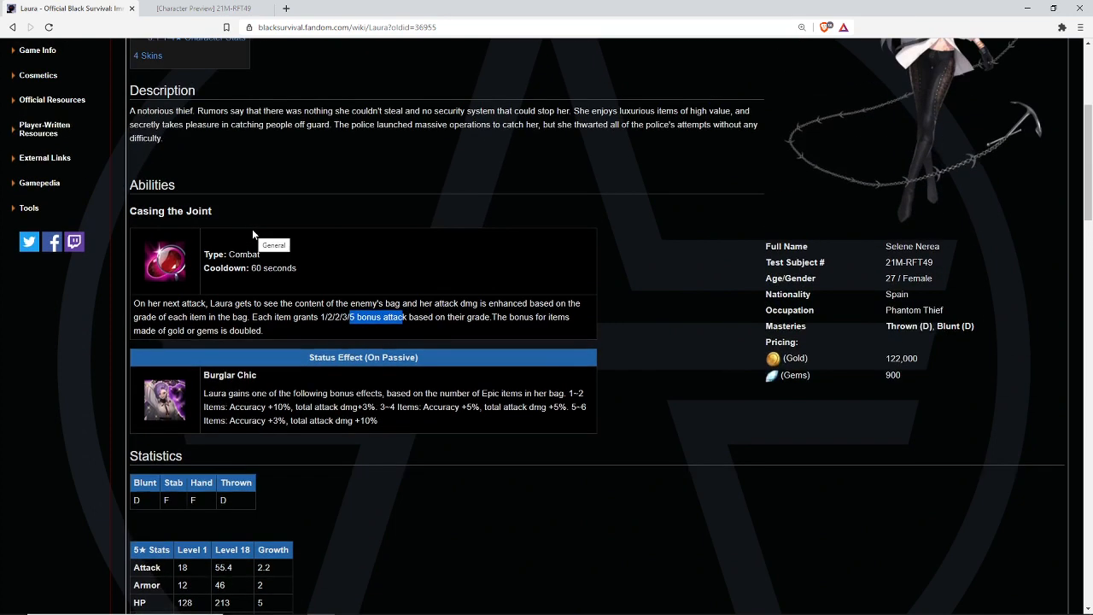
{"action": "scroll", "scroll_direction": "down", "scroll_amount": 3}
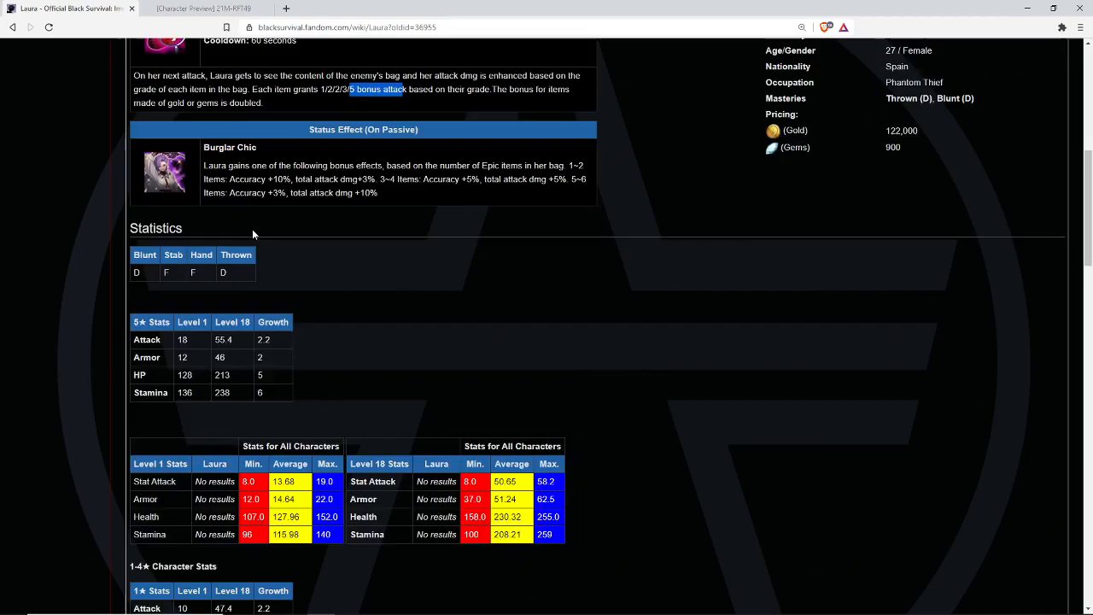
{"action": "scroll", "scroll_direction": "down", "scroll_amount": 3}
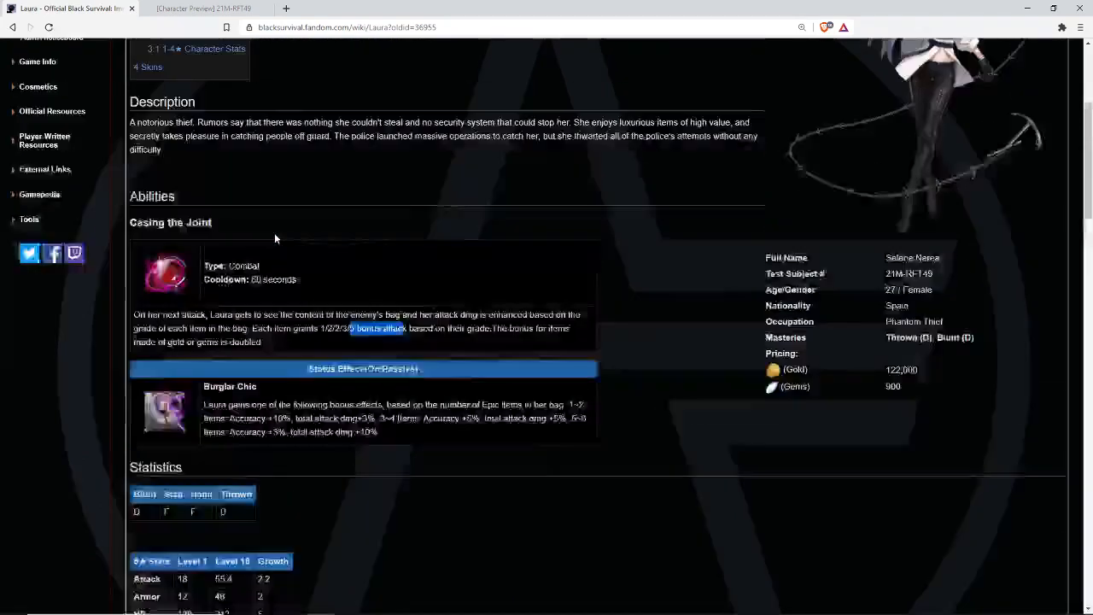
{"action": "scroll", "scroll_direction": "up", "scroll_amount": 3}
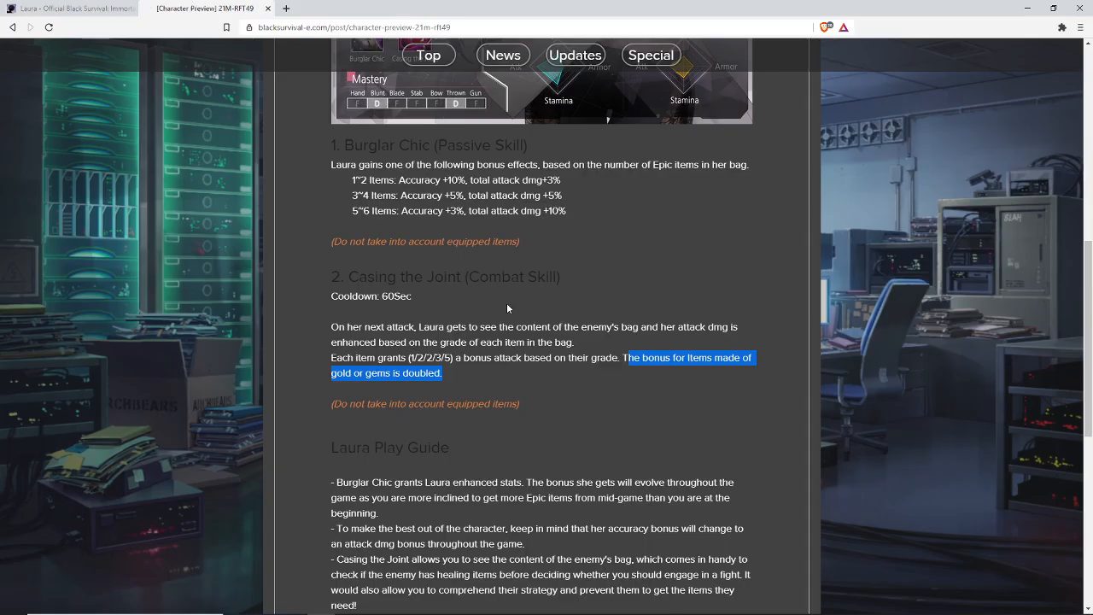
Step: Scroll the preview post before returning to Laura's wiki page
{"action": "scroll", "scroll_direction": "down", "scroll_amount": 3}
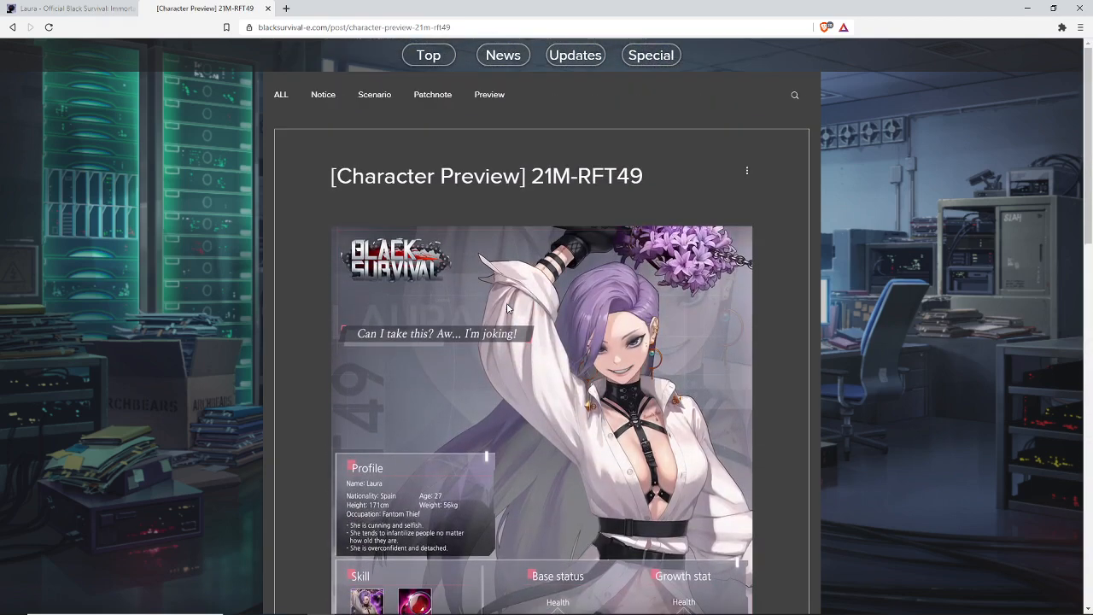
{"action": "scroll", "scroll_direction": "down", "scroll_amount": 3}
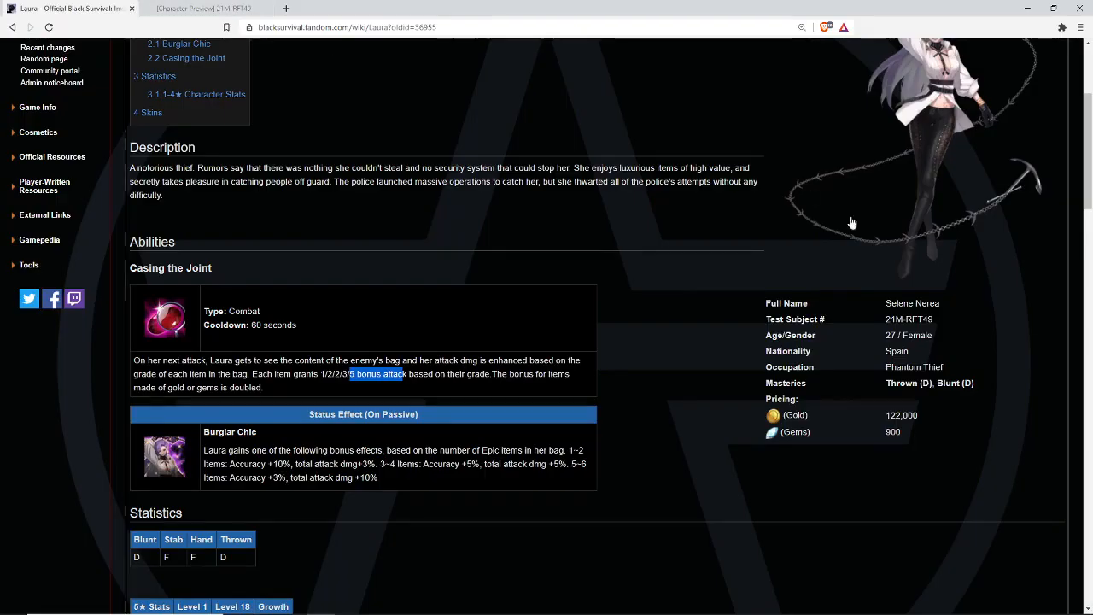
Step: Select Laura's Nationality value in the infobox, then return to the Character Preview post
{"action": "double_click", "coordinate": [913, 365]}
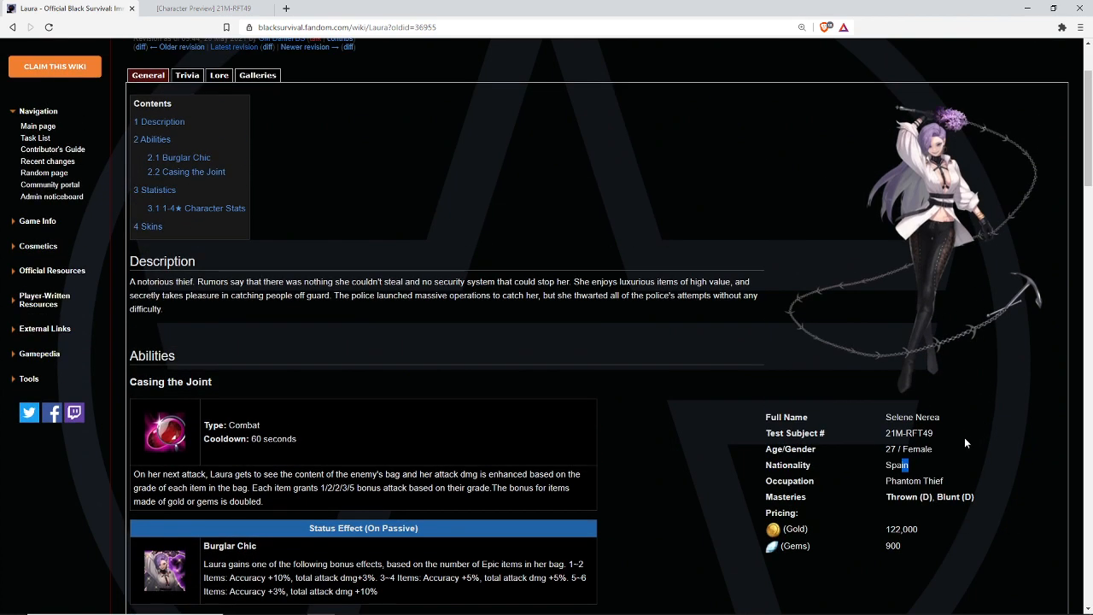
{"action": "mouse_move", "coordinate": [966, 443]}
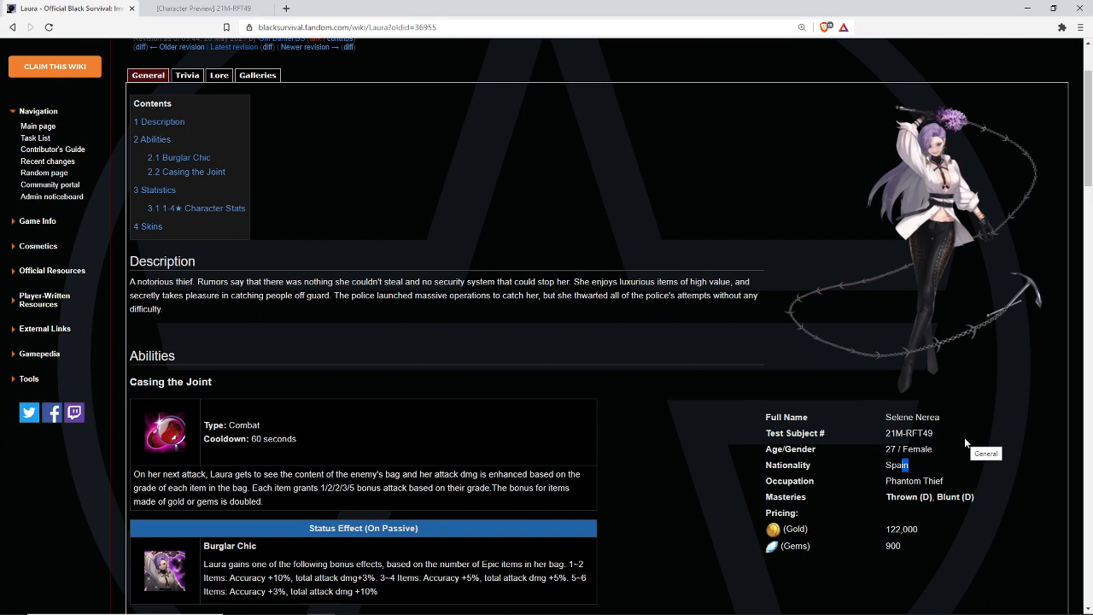
{"action": "left_click", "coordinate": [205, 9]}
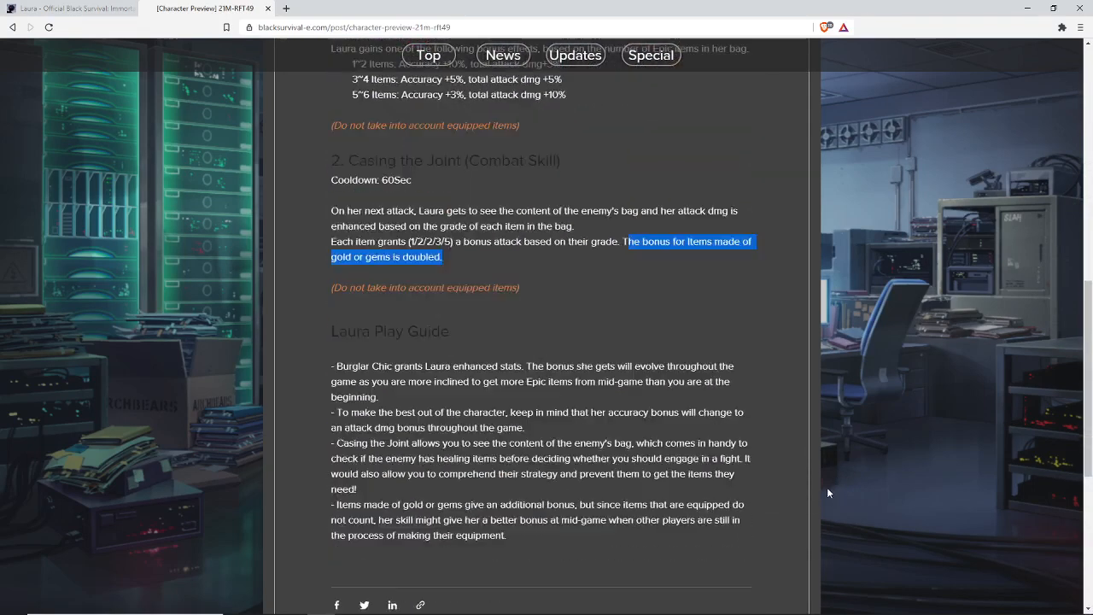
{"action": "scroll", "scroll_direction": "down", "scroll_amount": 3}
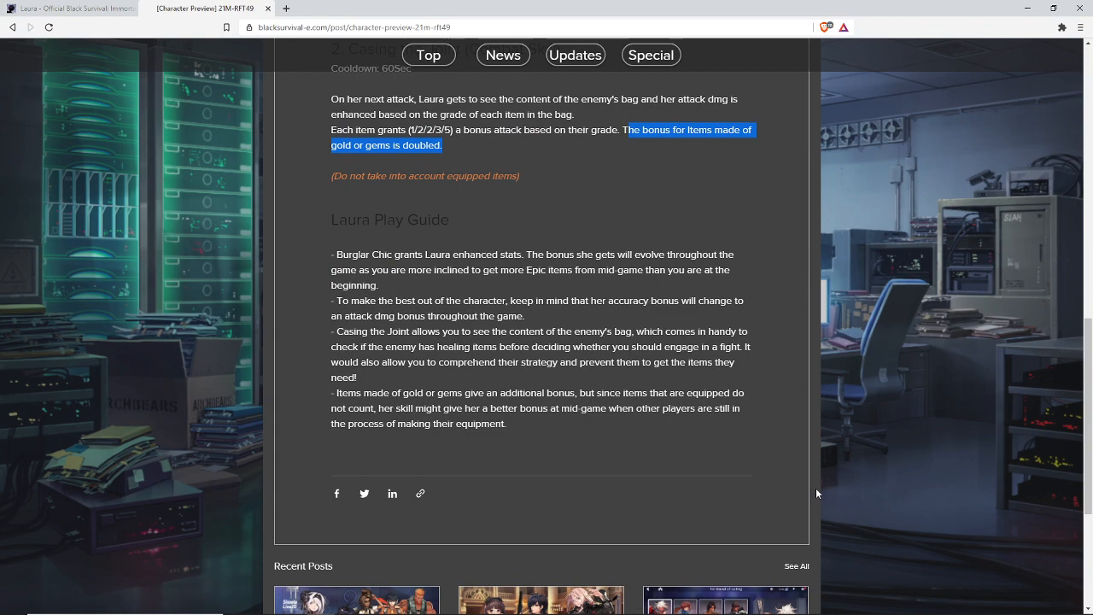
{"action": "scroll", "scroll_direction": "up", "scroll_amount": 3}
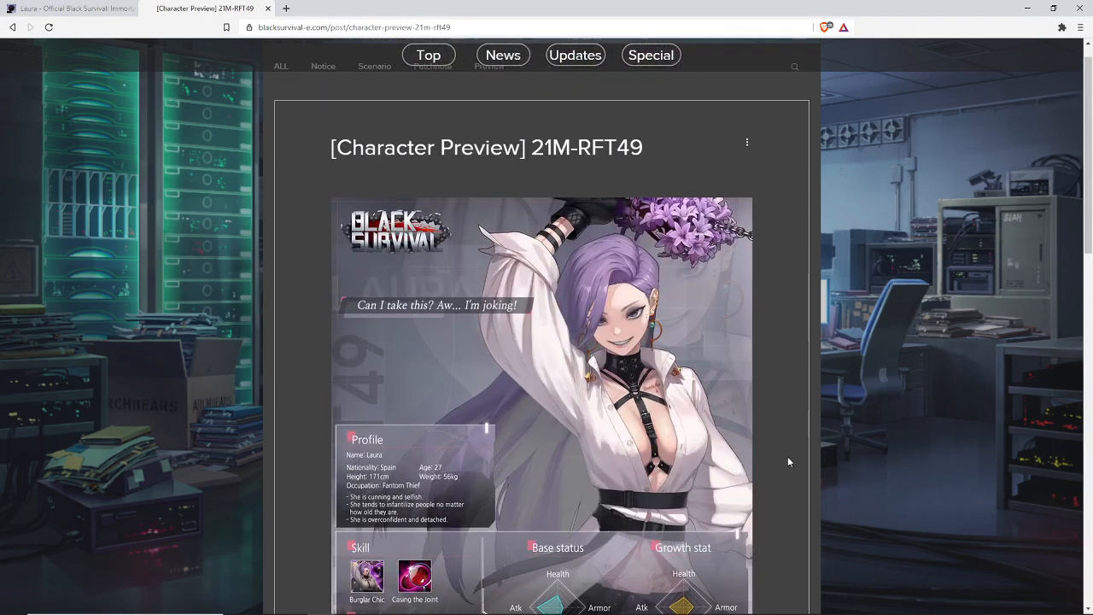
{"action": "scroll", "scroll_direction": "down", "scroll_amount": 3}
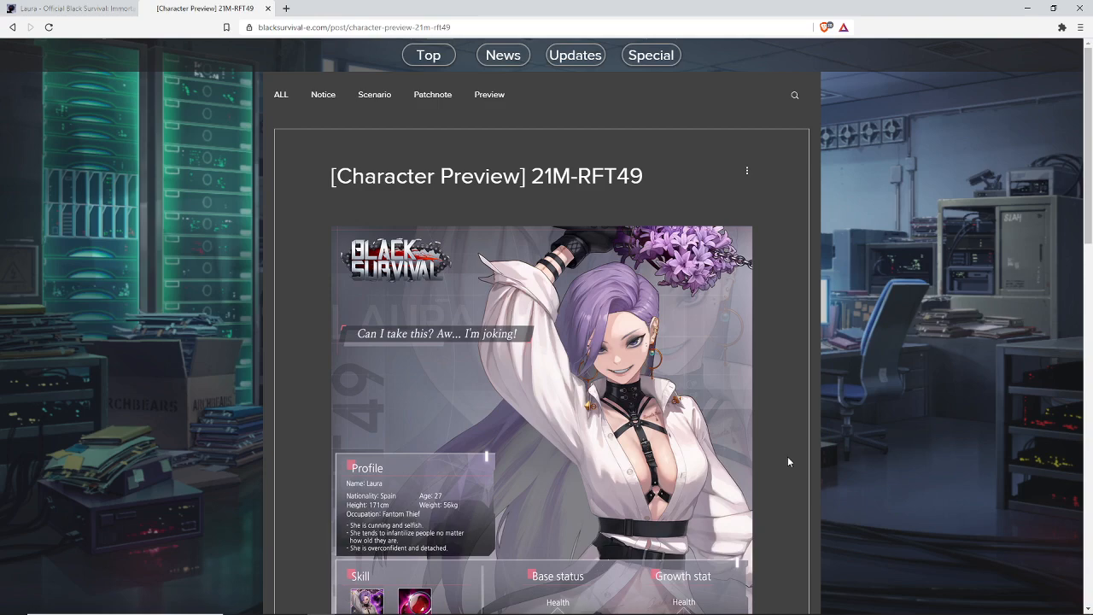
{"action": "scroll", "scroll_direction": "down", "scroll_amount": 3}
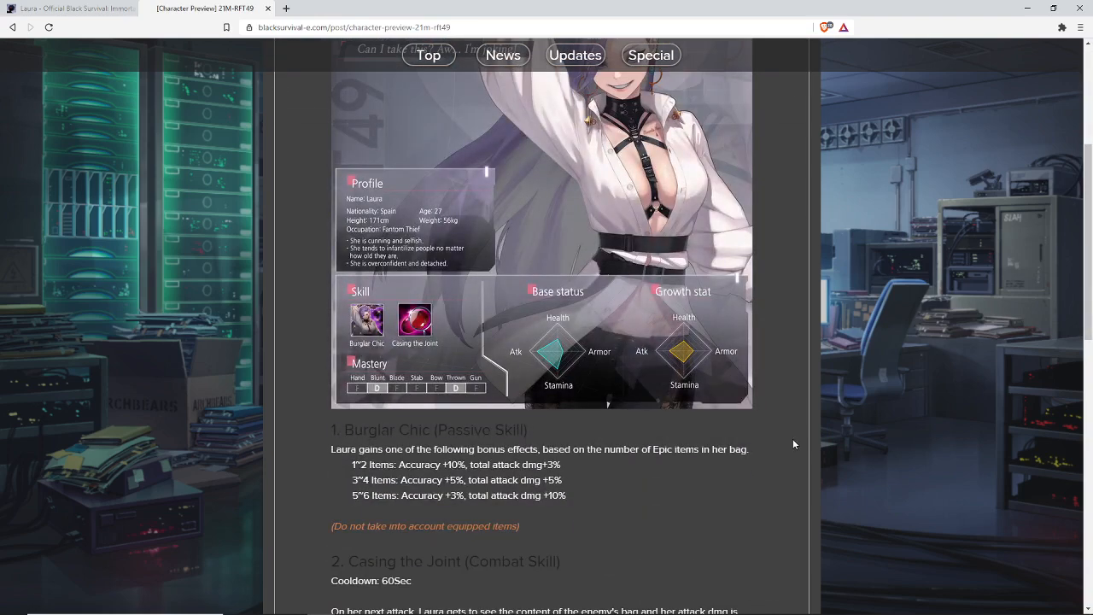
{"action": "mouse_move", "coordinate": [909, 420]}
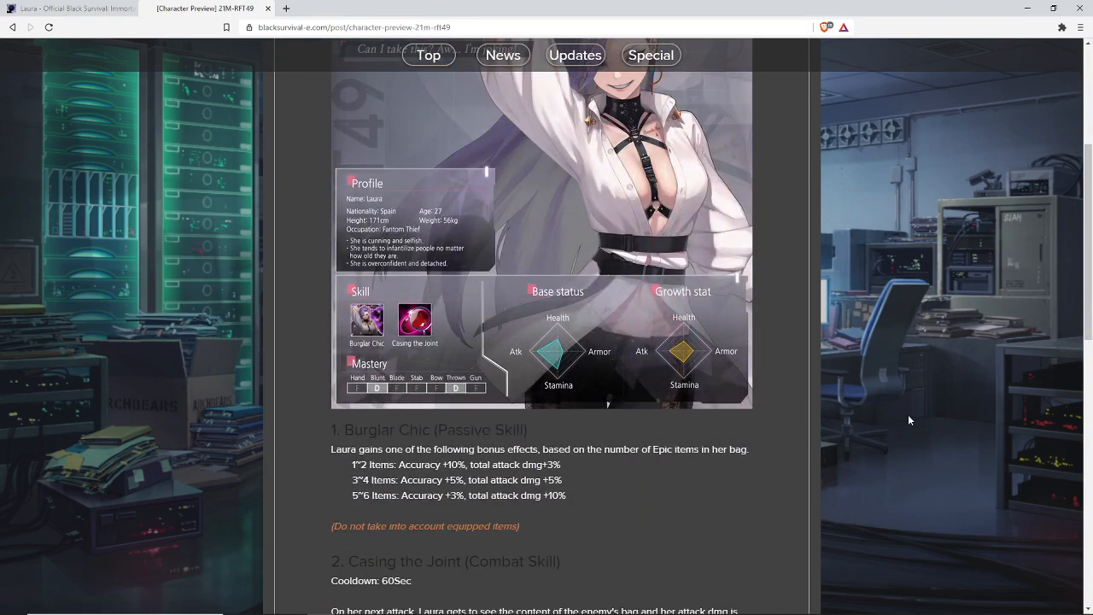